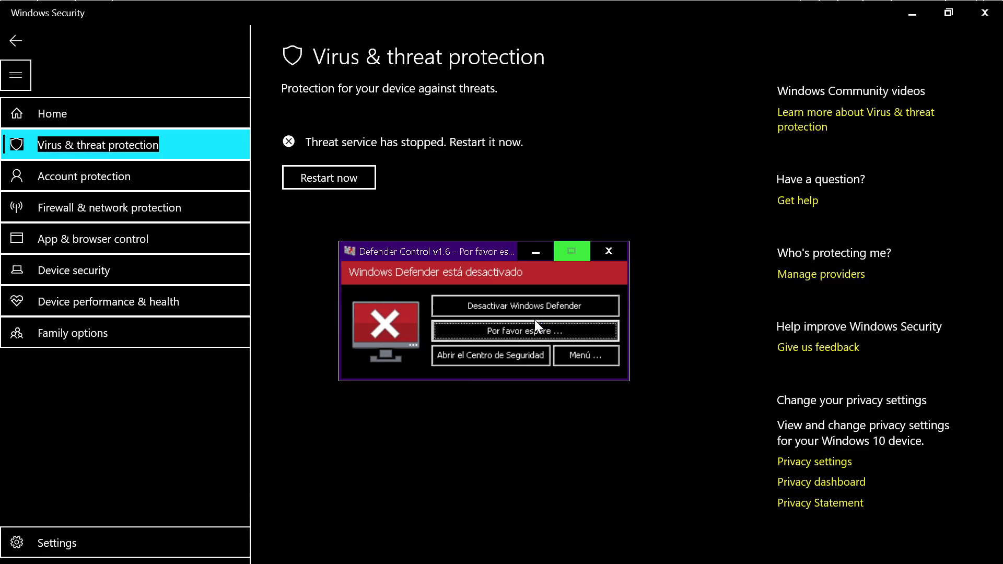
Move the Defender Control window right and click 'Desactivar Windows Defender' until the banner turns red.
click(525, 331)
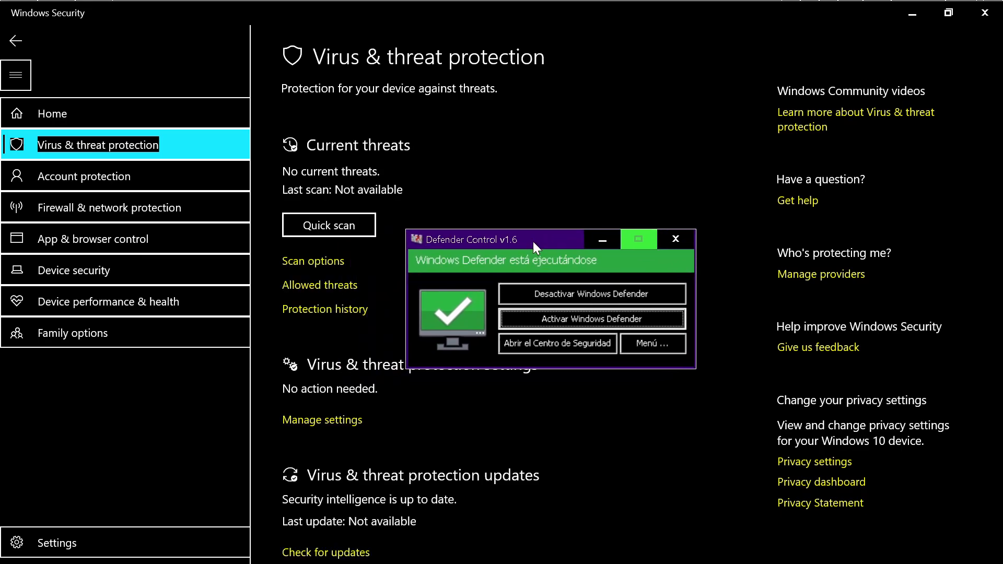
drag(469, 239, 562, 225)
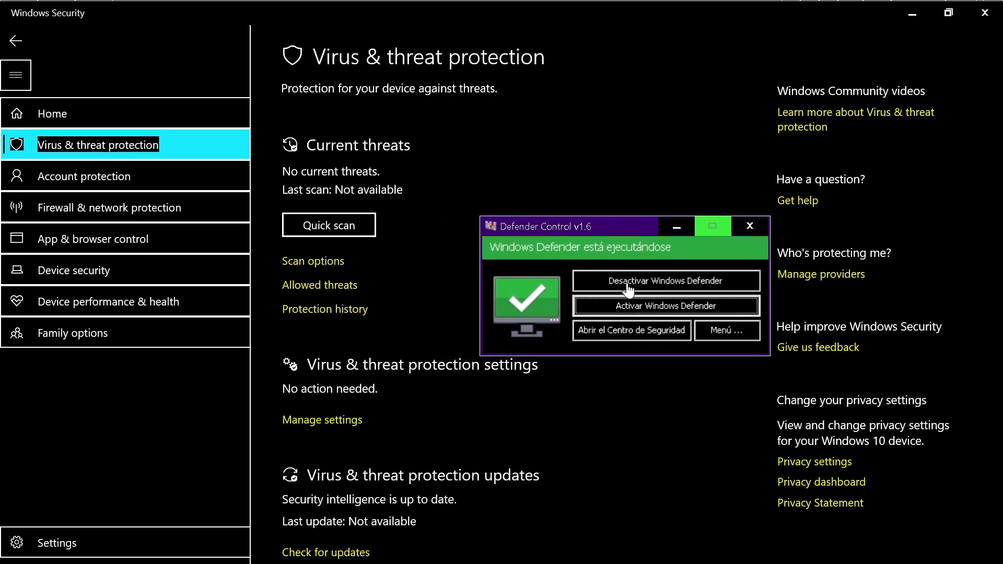
click(666, 280)
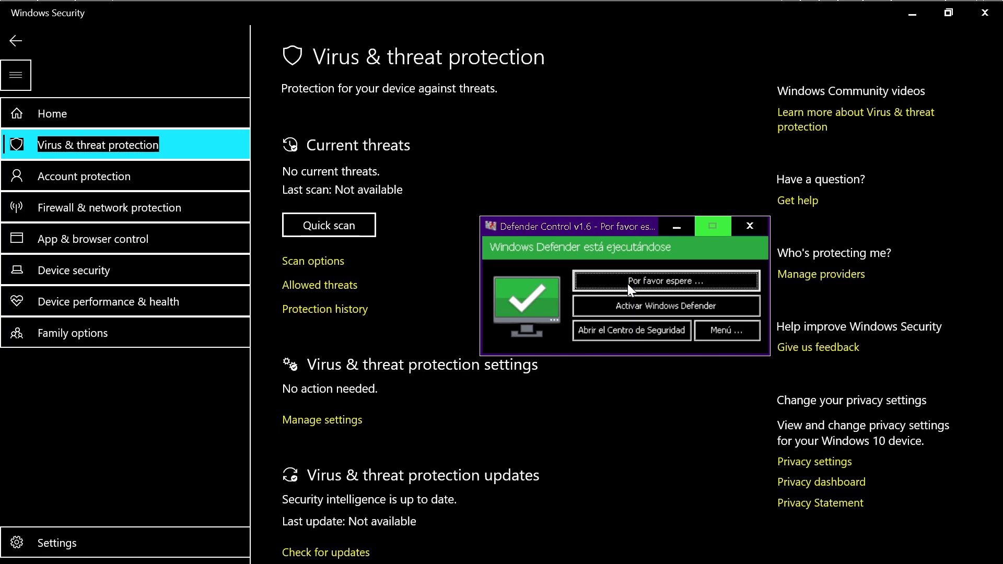
click(666, 280)
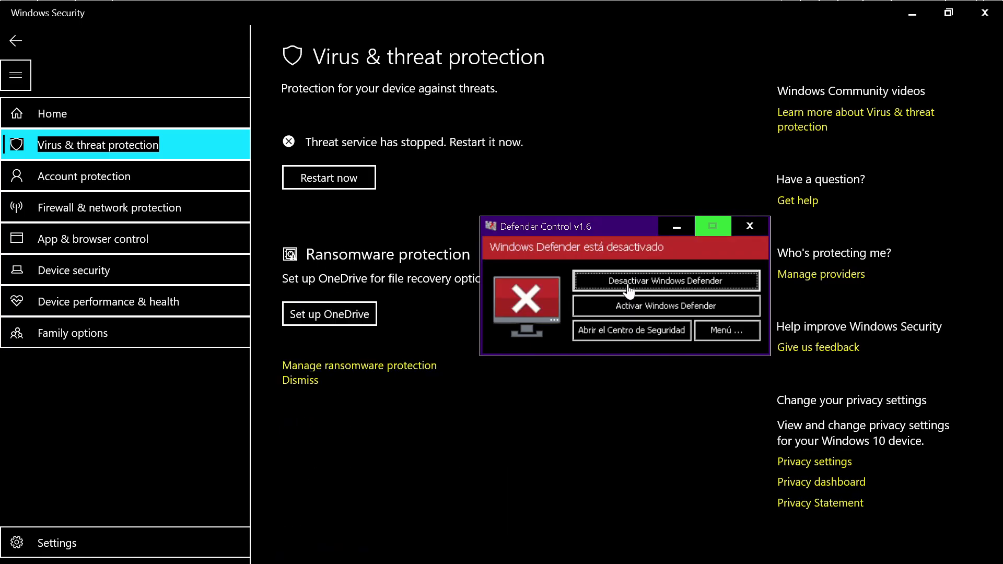
mouse_move(624, 318)
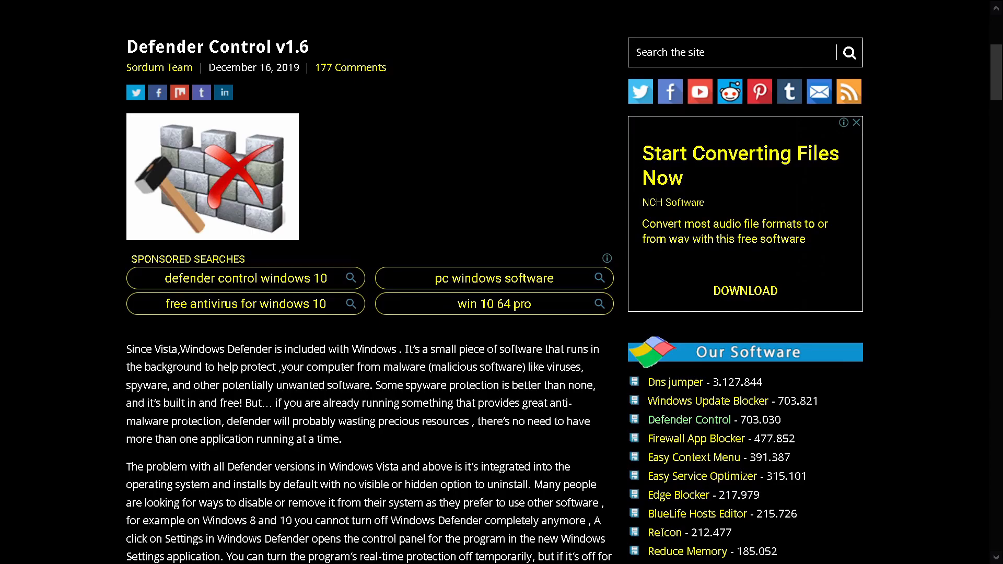
Scroll the Defender Control v1.6 article past the status screenshots.
scroll(down, 3)
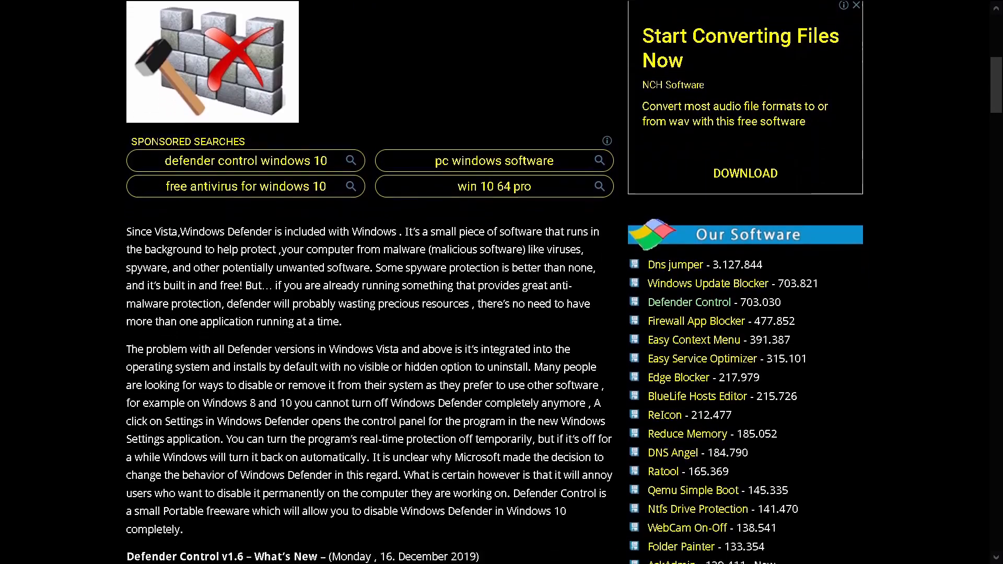
scroll(down, 3)
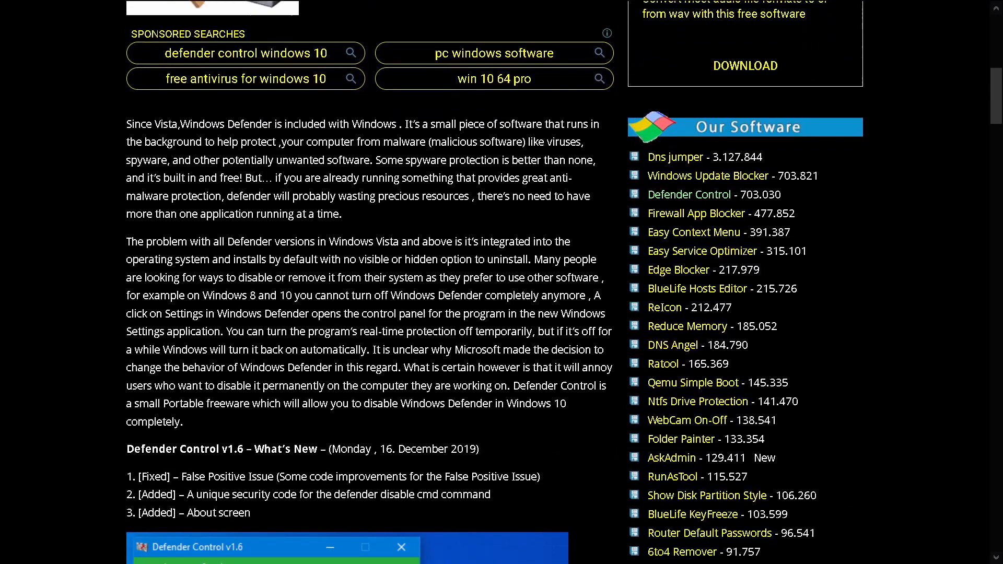
scroll(down, 3)
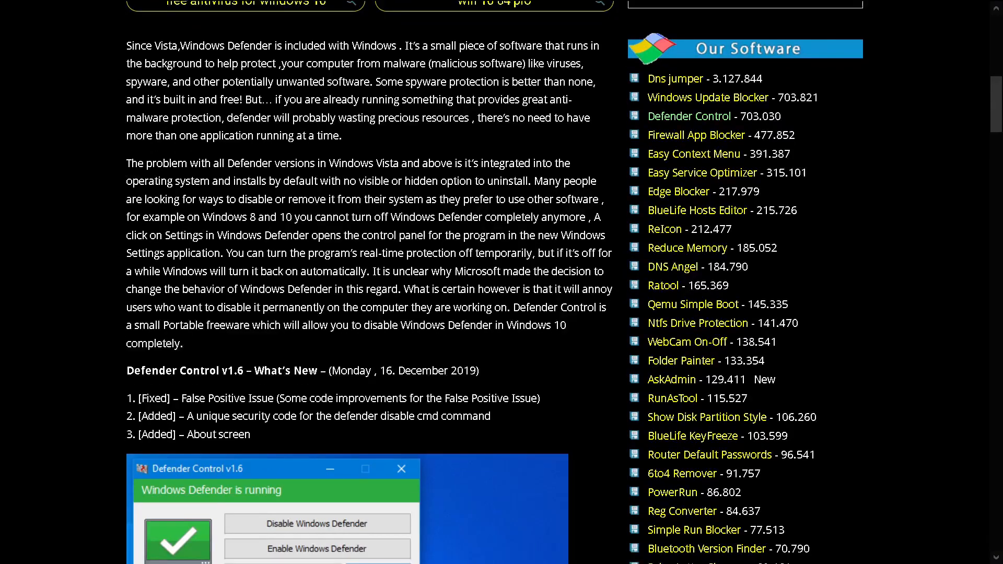
scroll(down, 3)
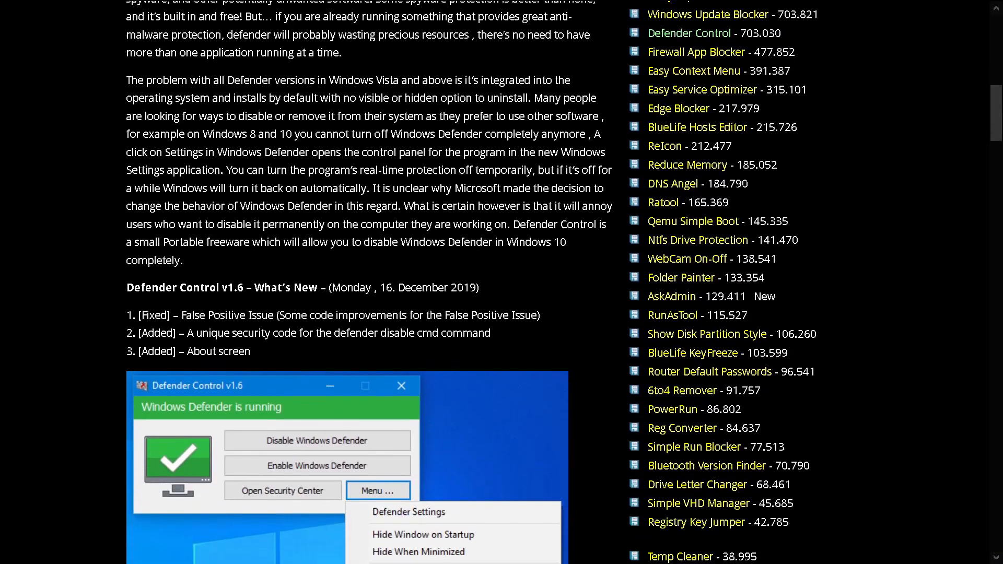
scroll(down, 3)
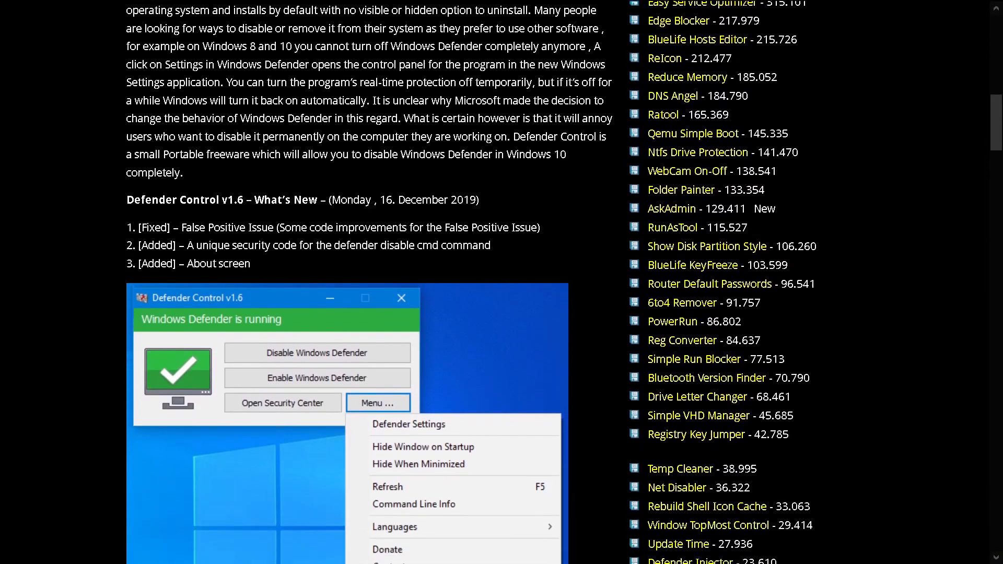
scroll(down, 3)
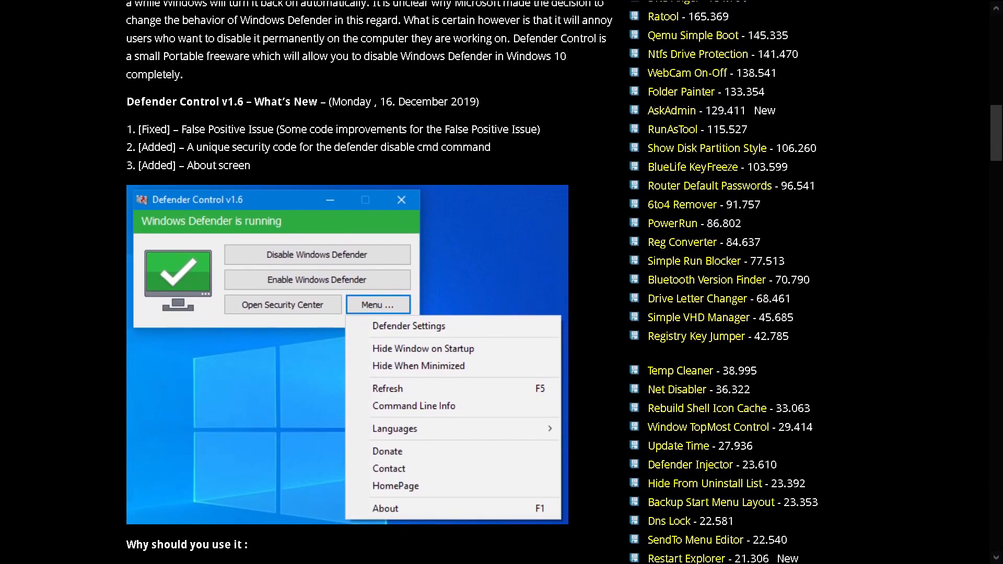
scroll(down, 3)
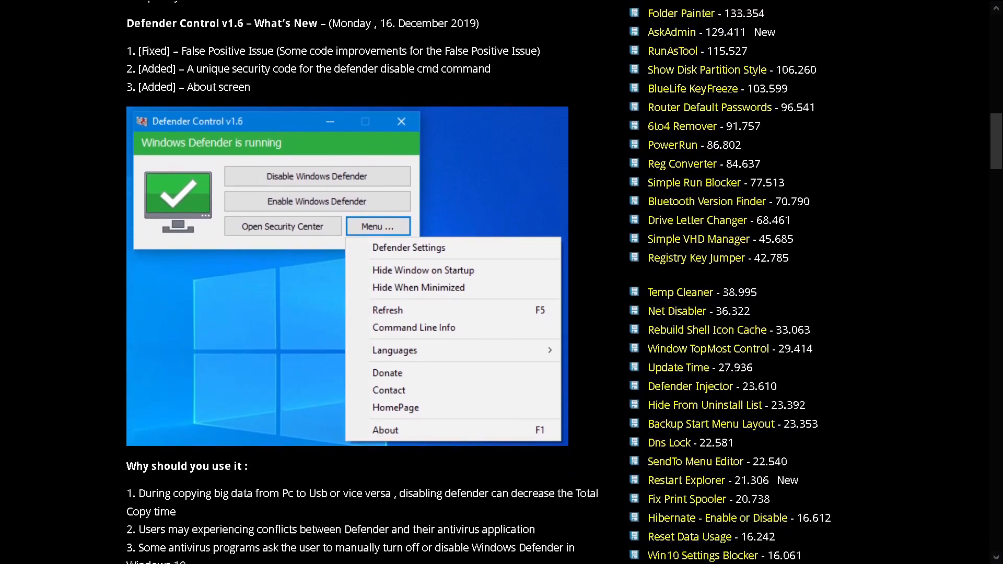
scroll(down, 3)
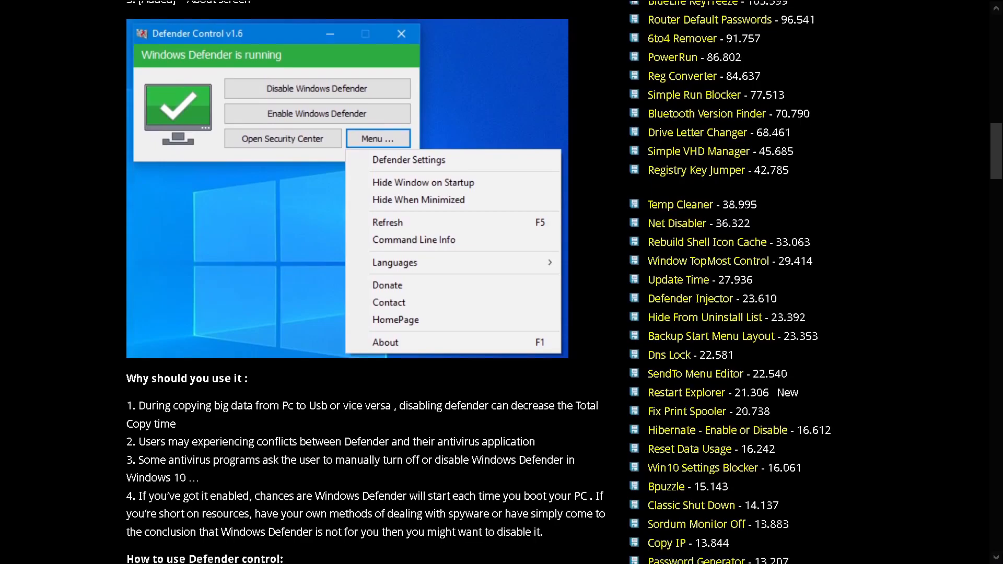
scroll(down, 3)
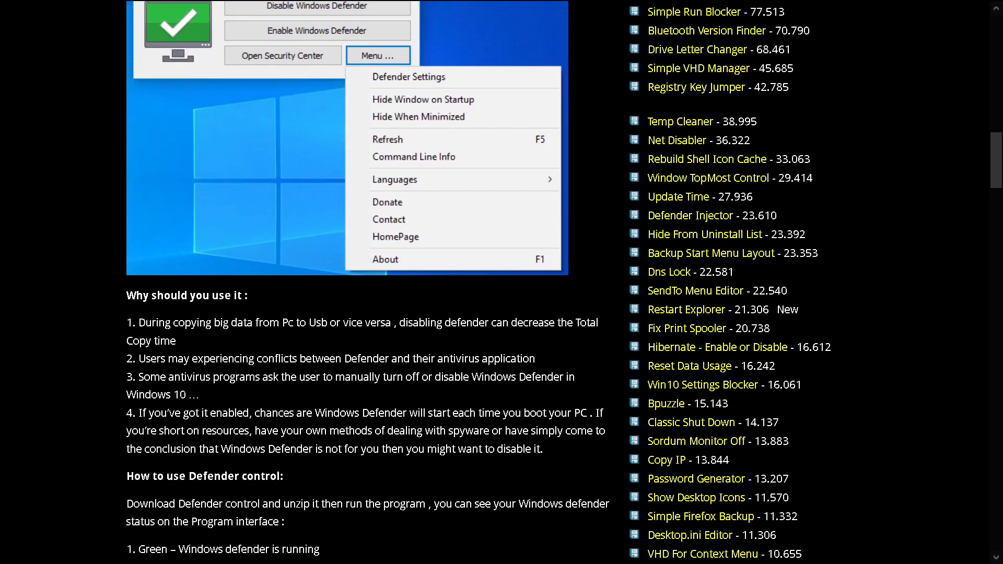
scroll(down, 3)
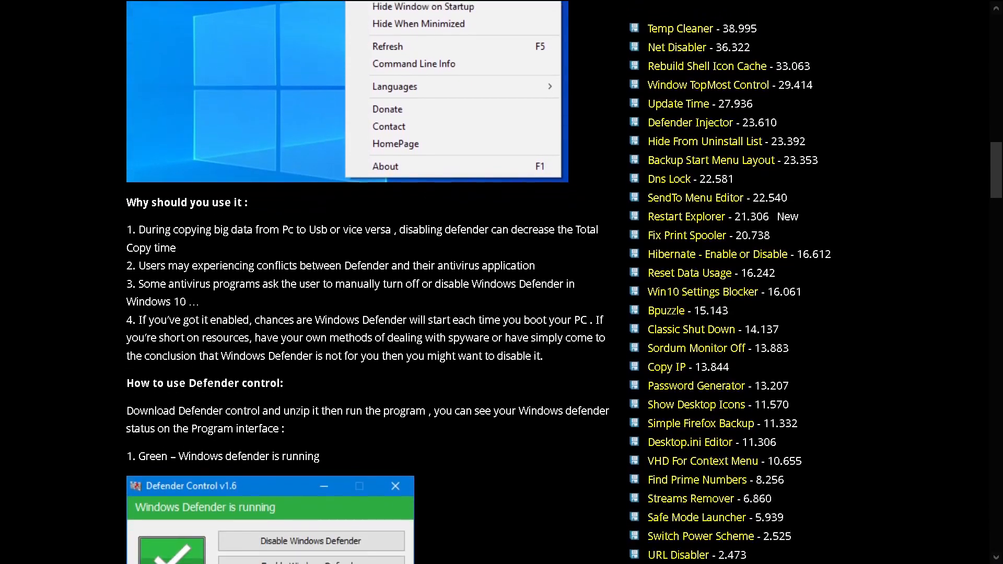
Scroll further down to the Command Line Info and Tamper Protection NOTE sections.
scroll(down, 3)
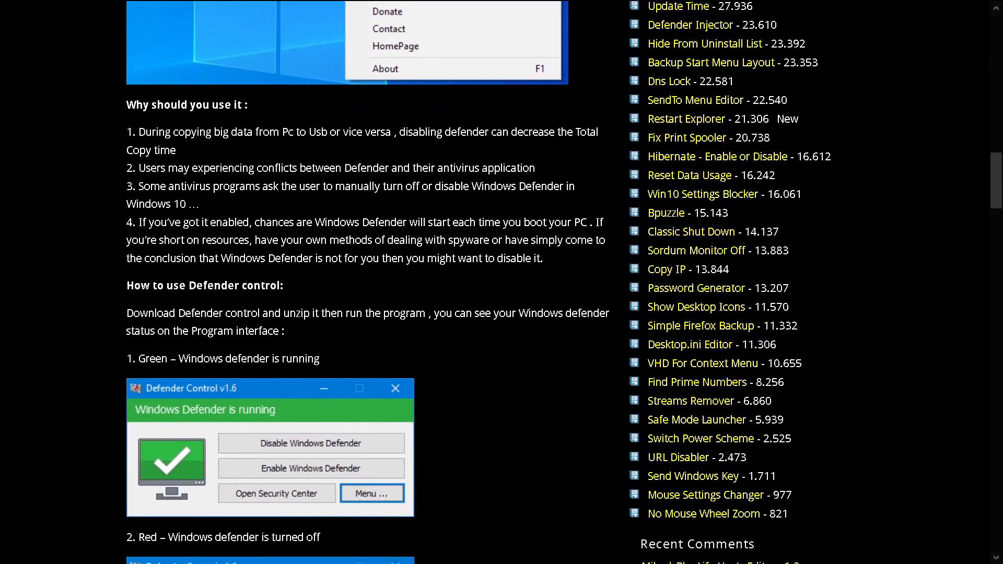
scroll(down, 3)
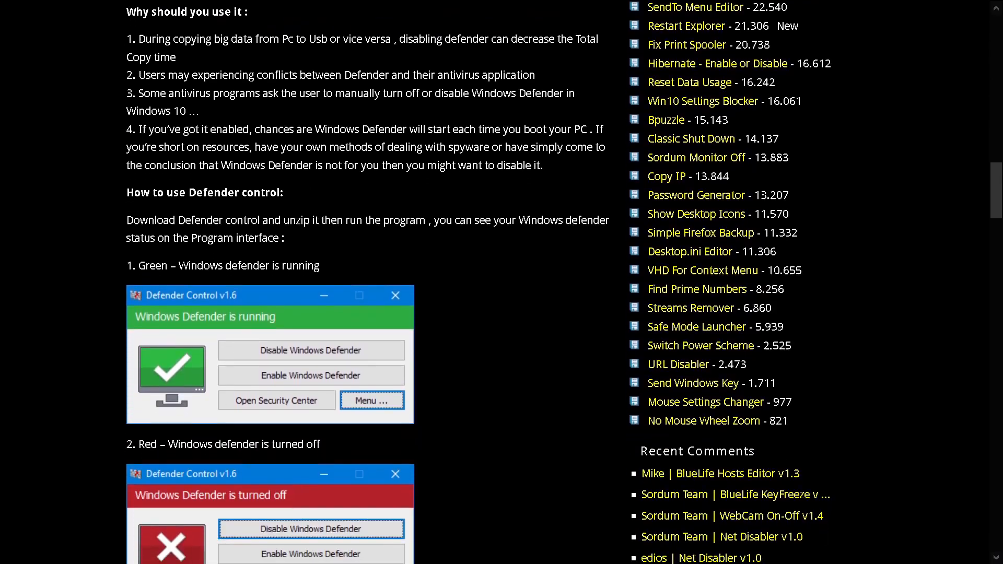
scroll(down, 3)
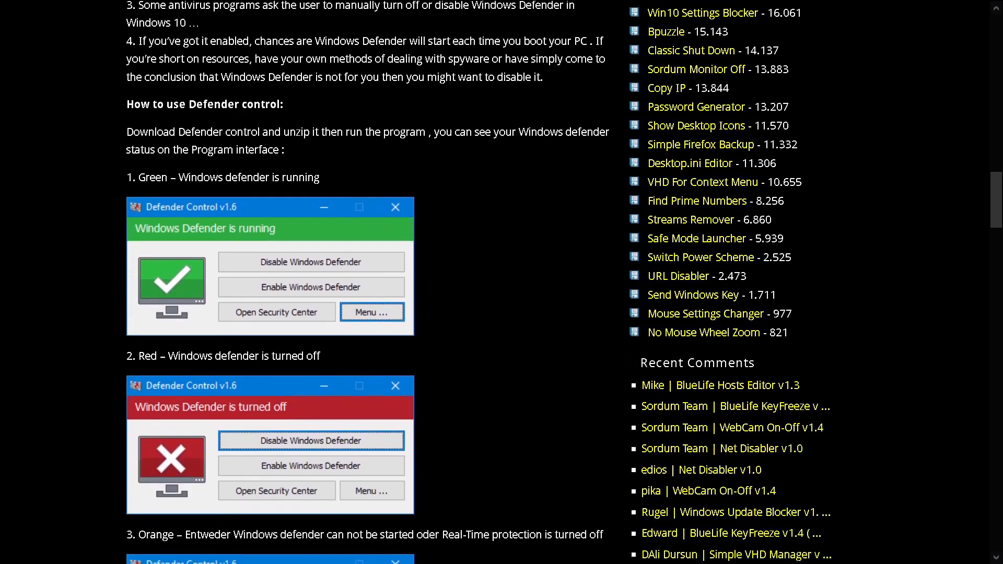
scroll(down, 3)
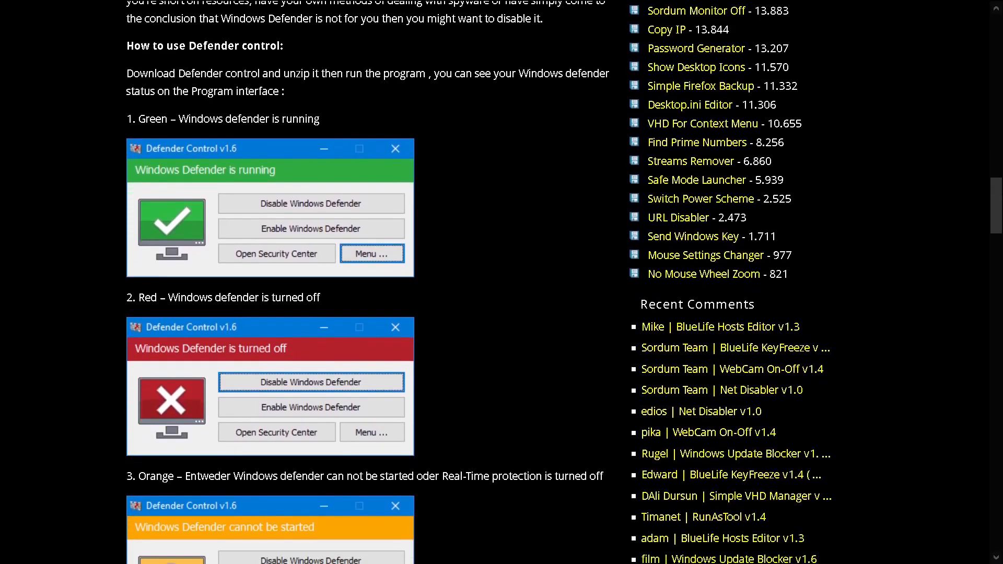
scroll(down, 3)
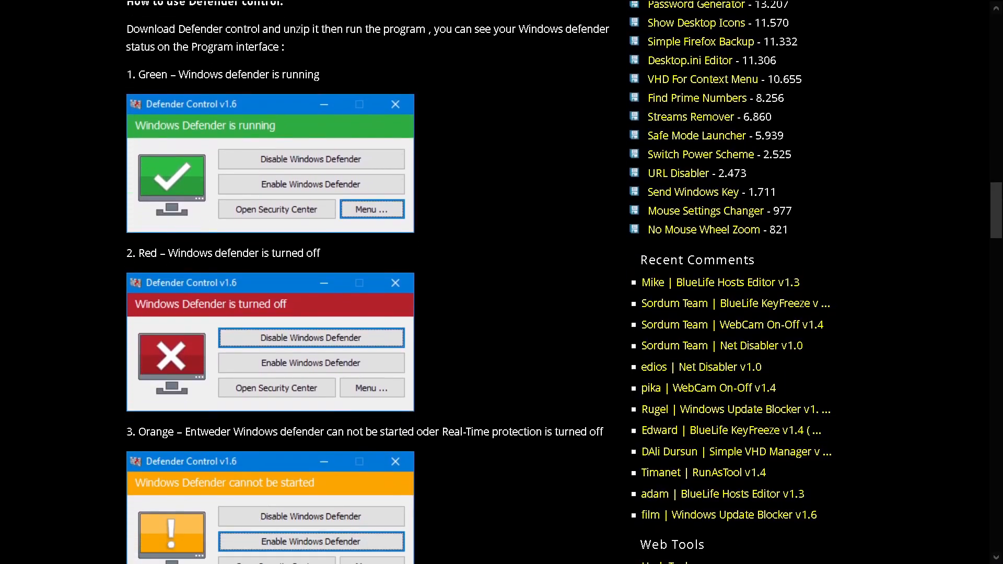
scroll(down, 3)
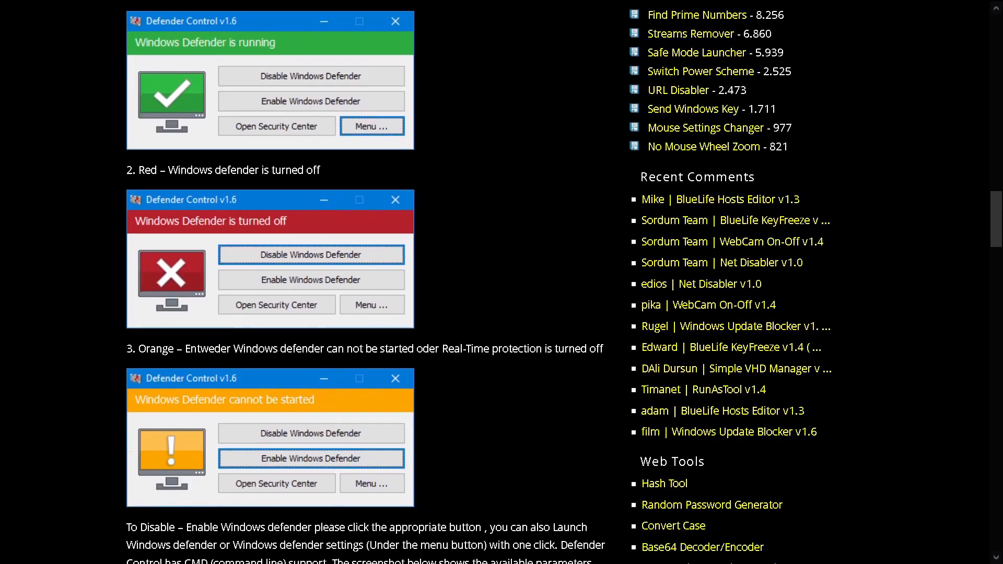
scroll(down, 3)
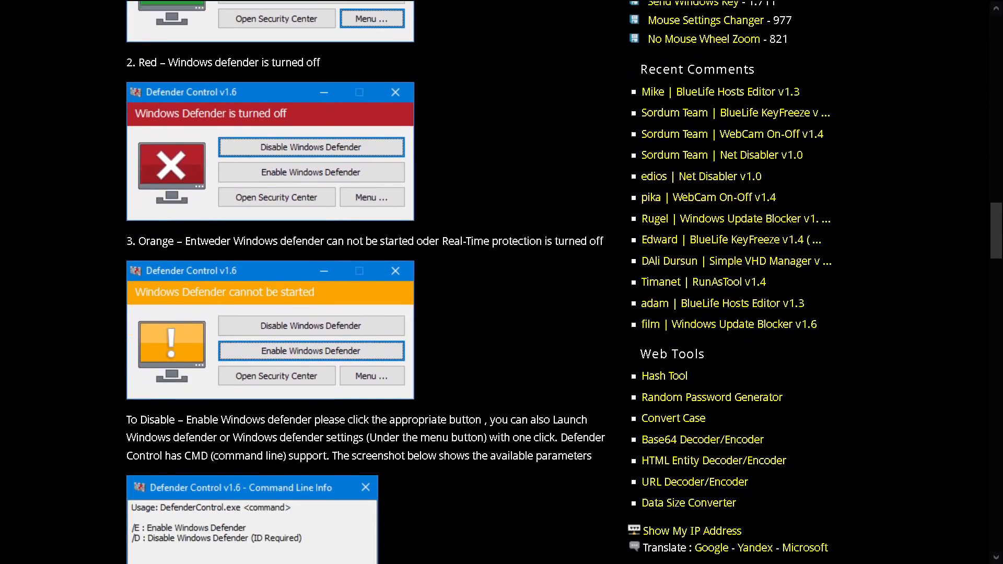
scroll(down, 3)
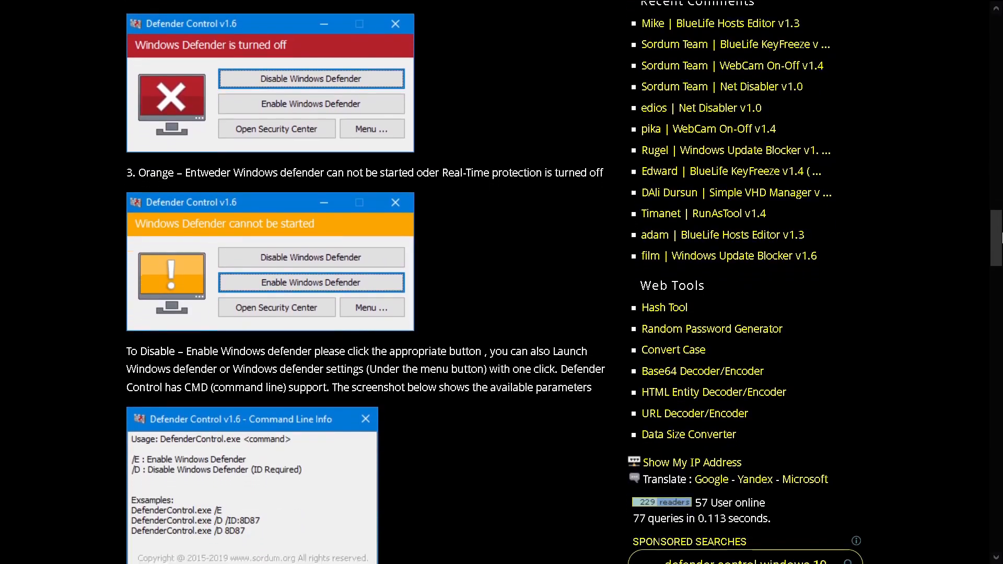
scroll(down, 3)
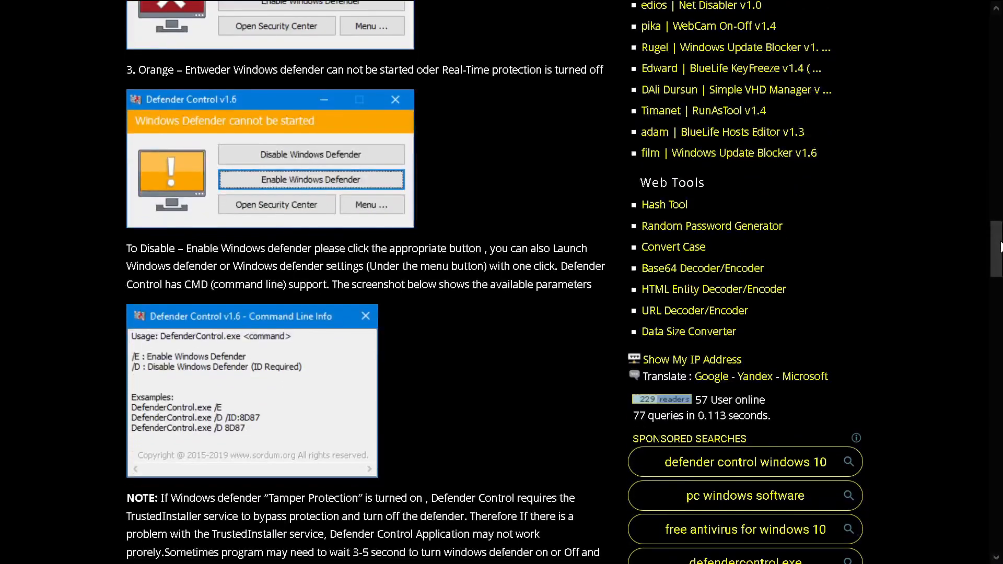
scroll(down, 3)
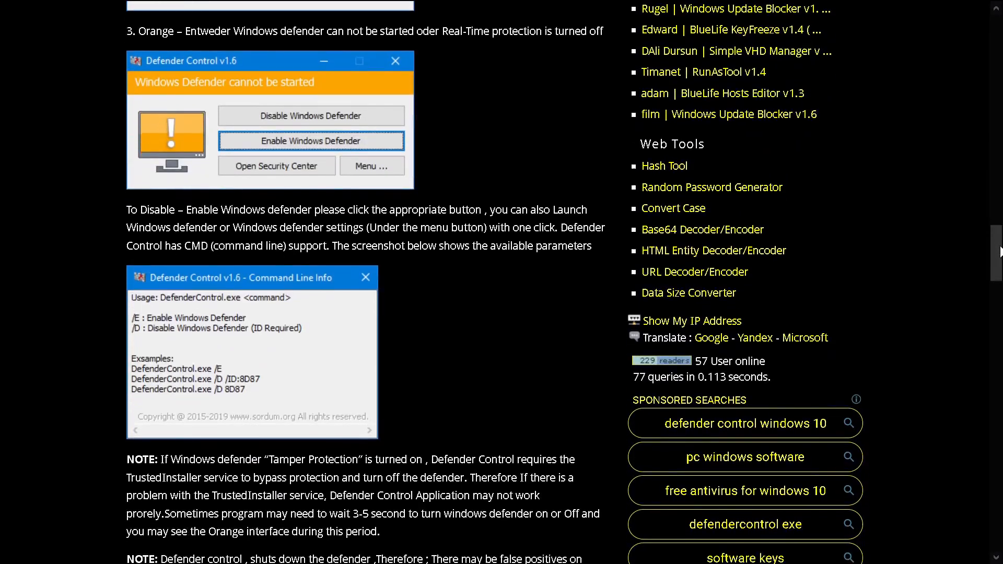
scroll(down, 3)
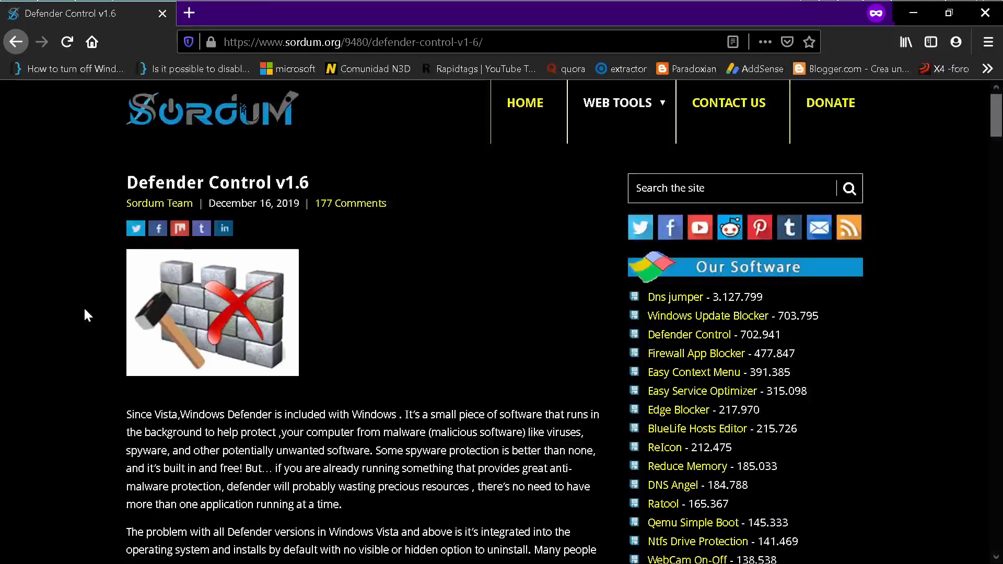
Scroll to the Download button for Defender Control v1.6 and start the download.
scroll(down, 3)
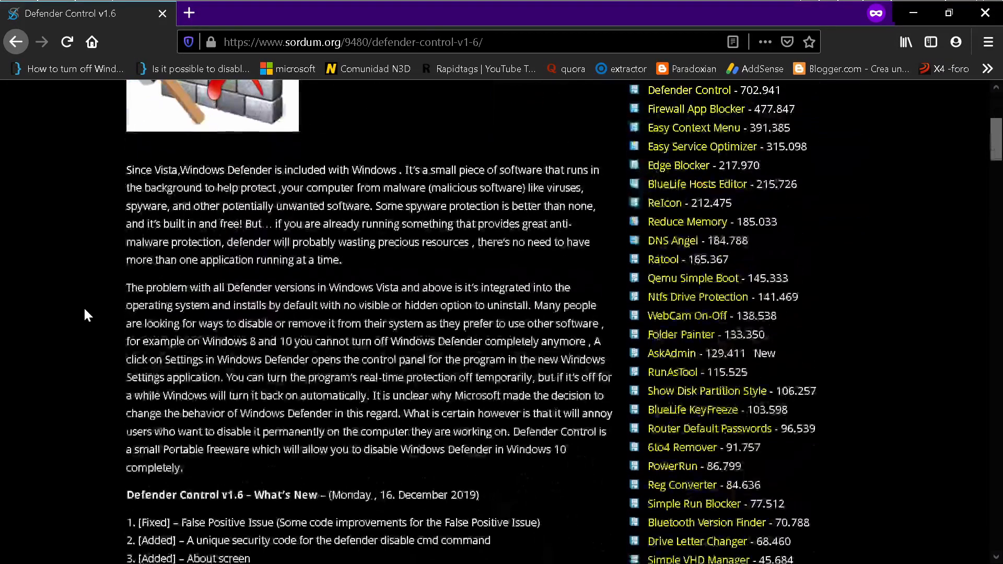
scroll(down, 3)
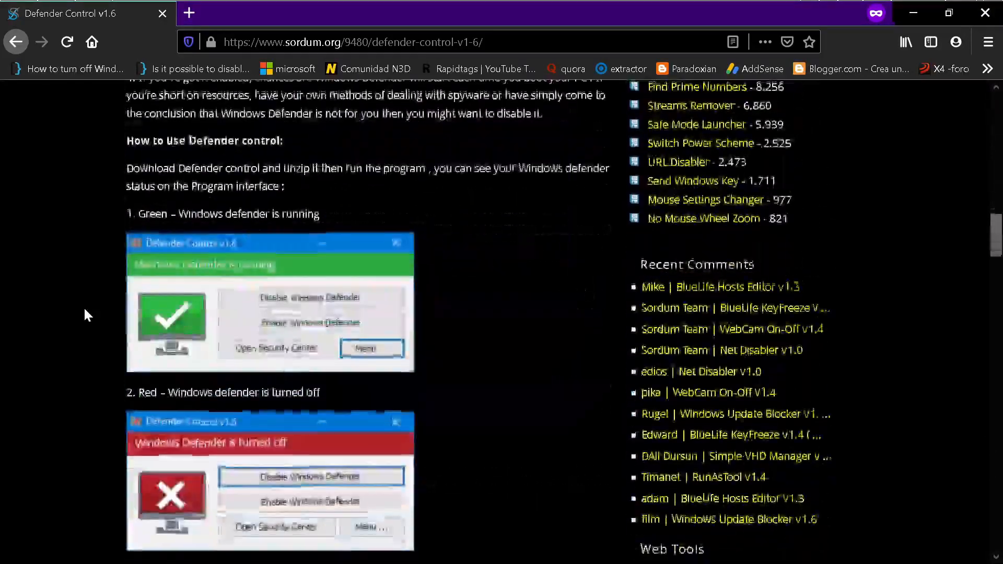
scroll(down, 3)
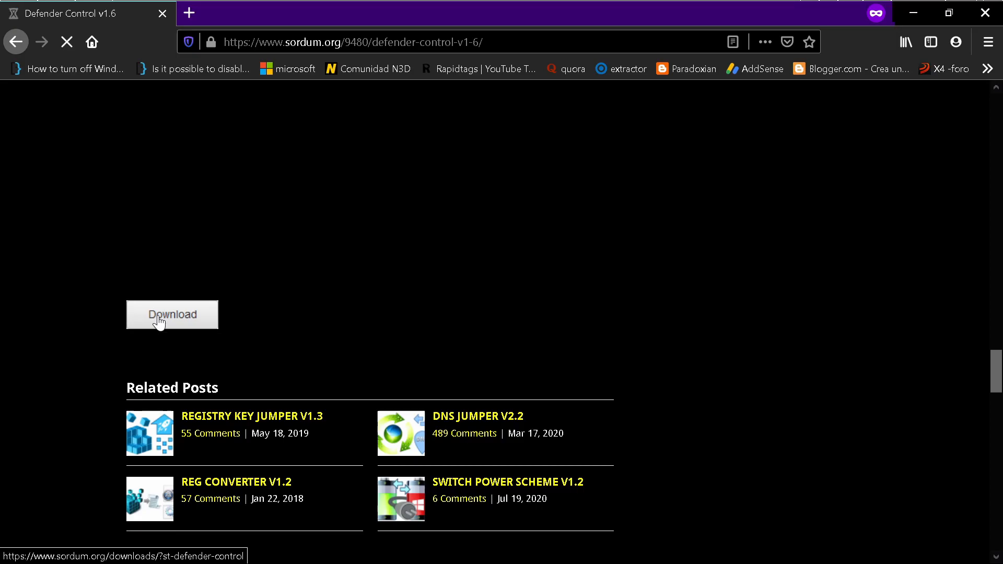
click(171, 314)
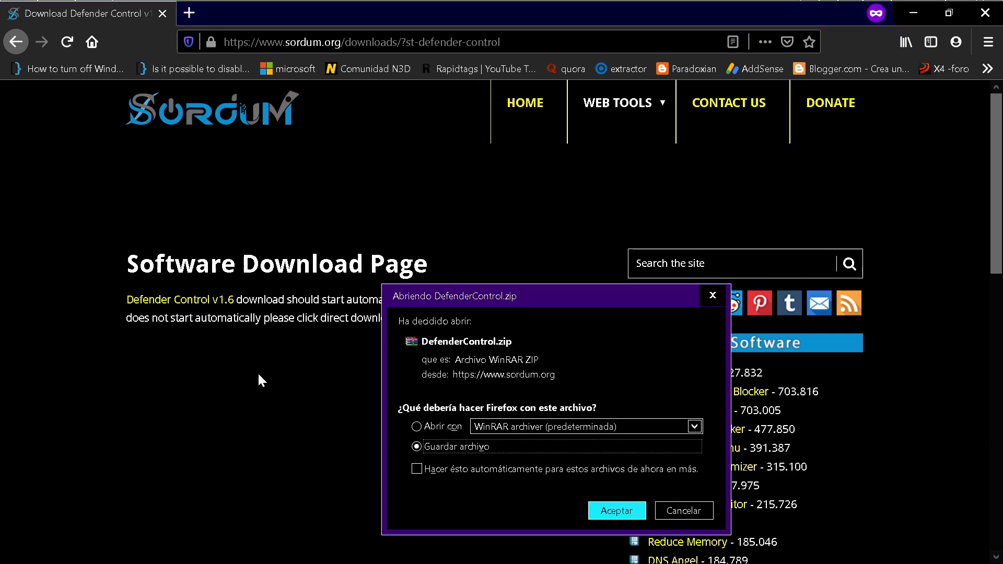
mouse_move(489, 450)
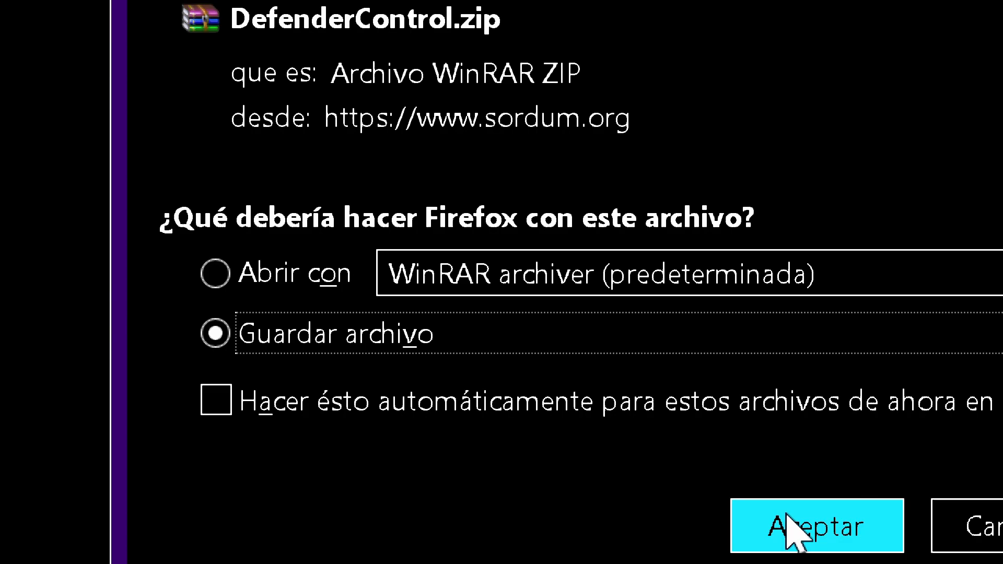
Accept 'Guardar archivo' to save DefenderControl.zip.
click(815, 526)
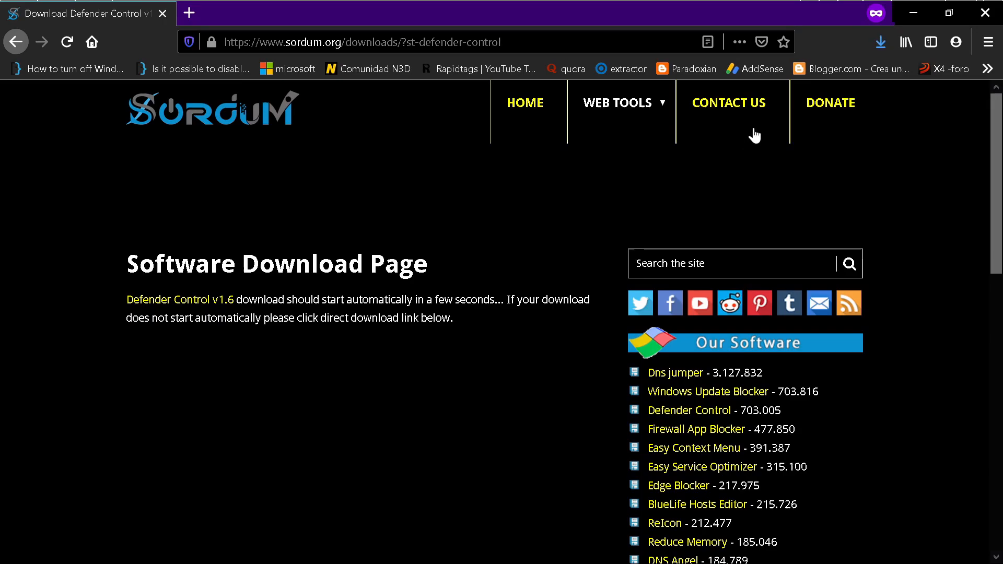
mouse_move(803, 53)
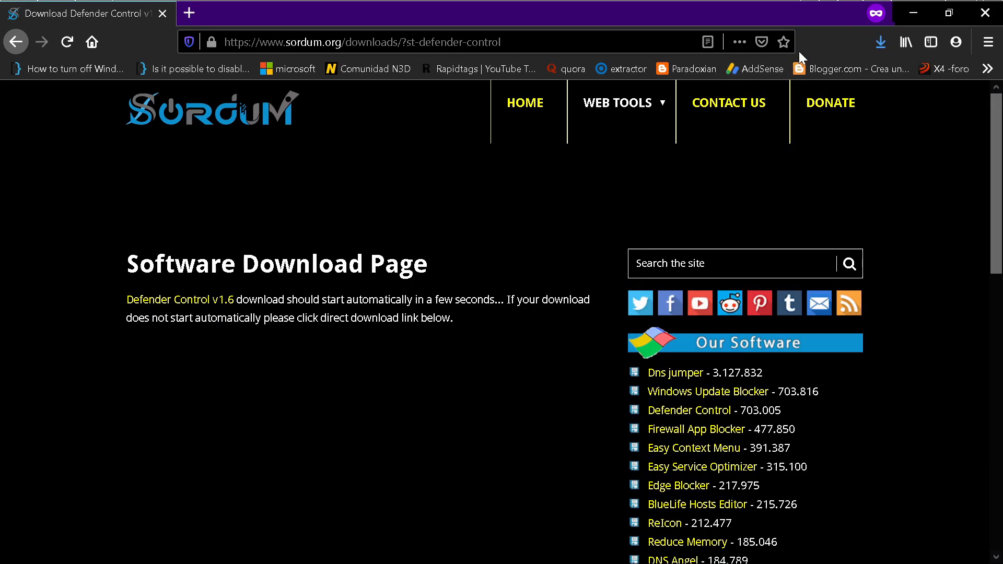
mouse_move(622, 161)
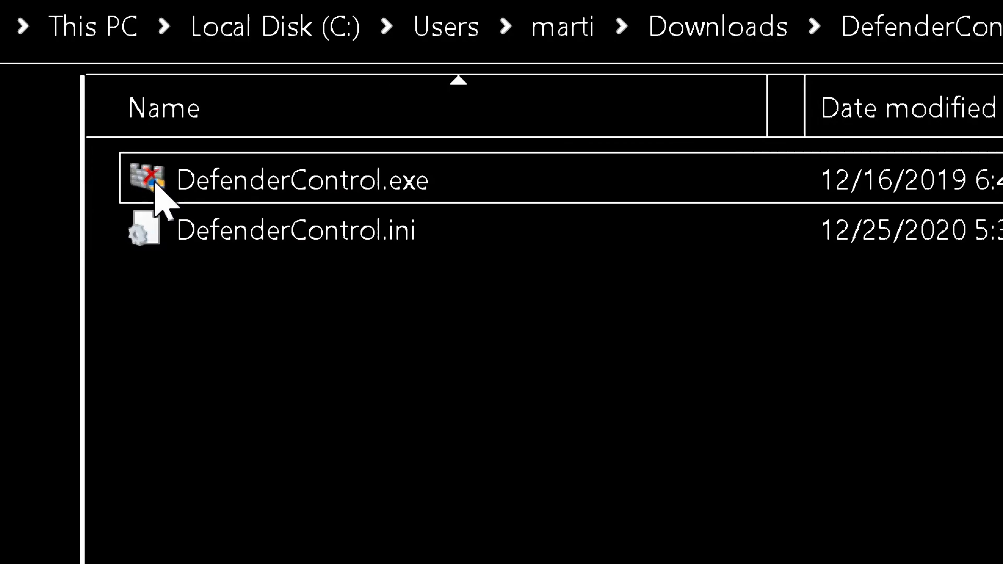
Run DefenderControl.exe from the Downloads folder as administrator.
click(297, 230)
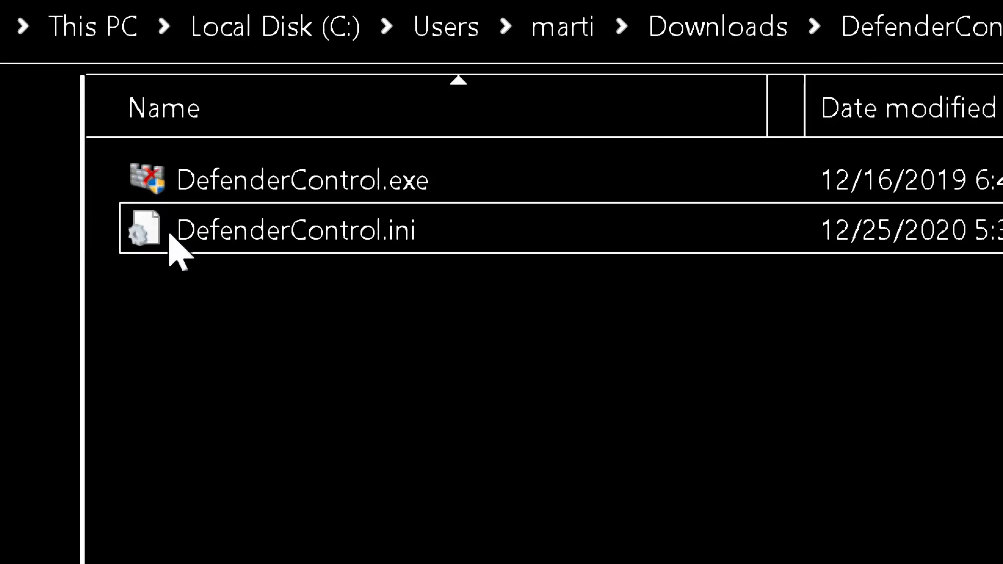
mouse_move(294, 204)
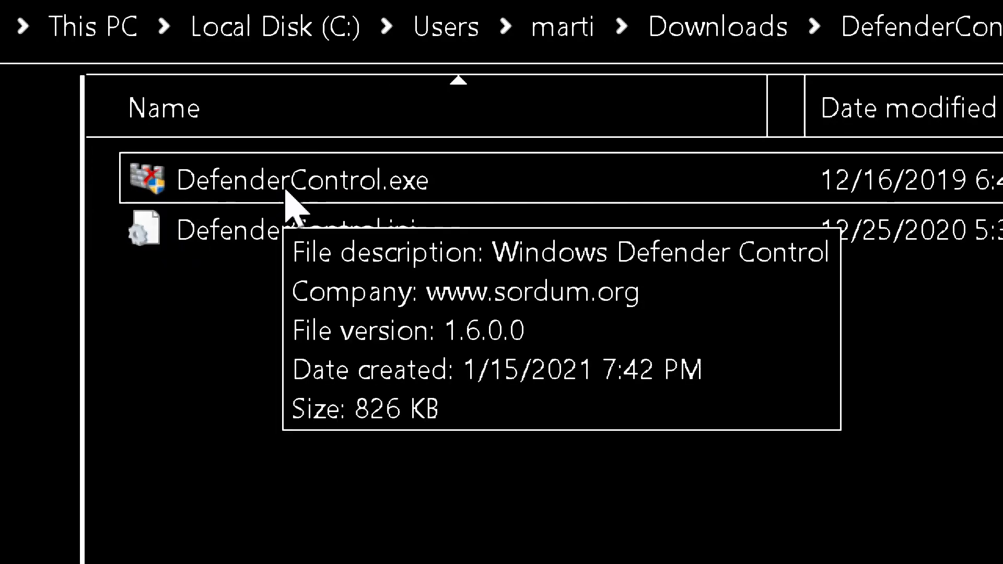
right_click(290, 180)
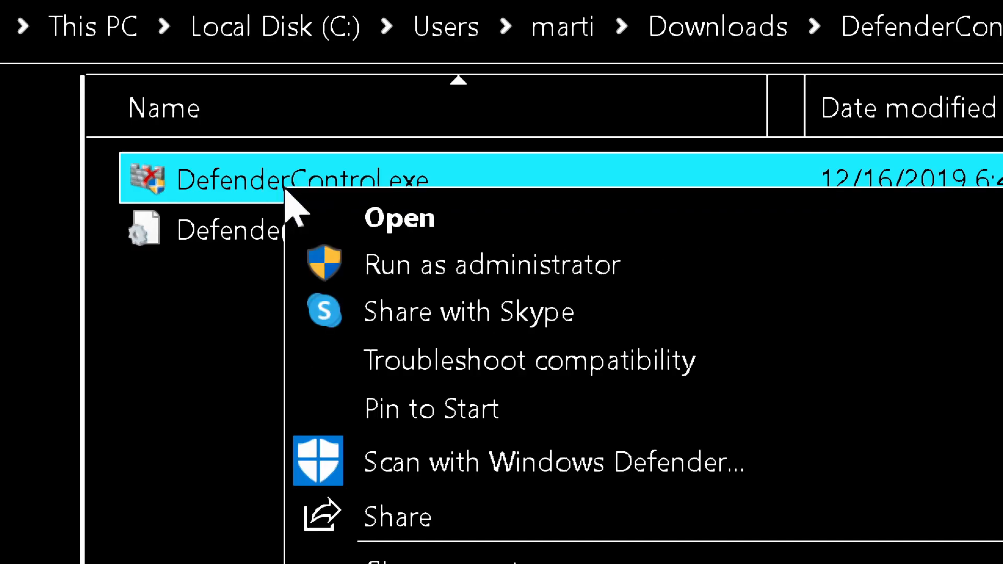
mouse_move(362, 319)
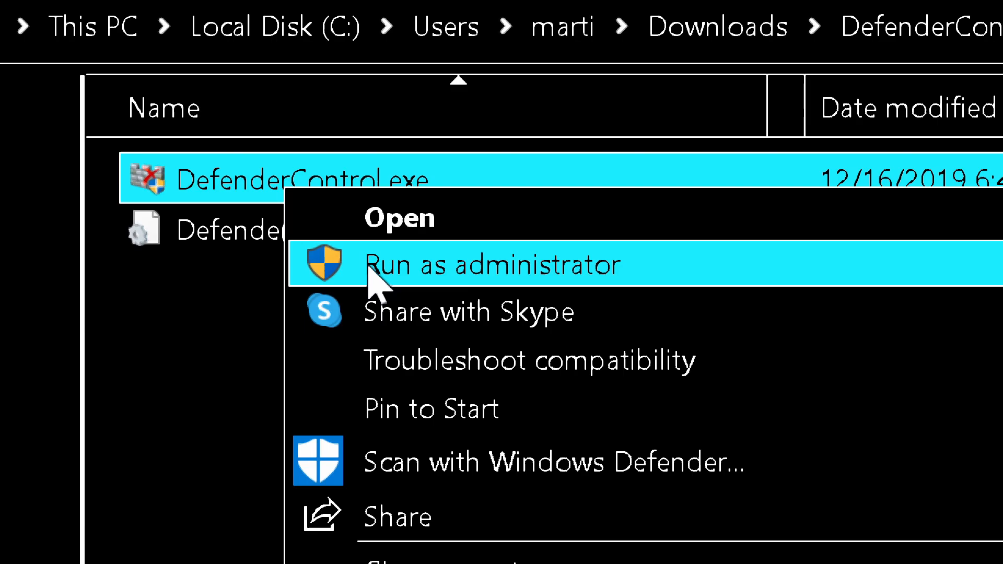
click(492, 266)
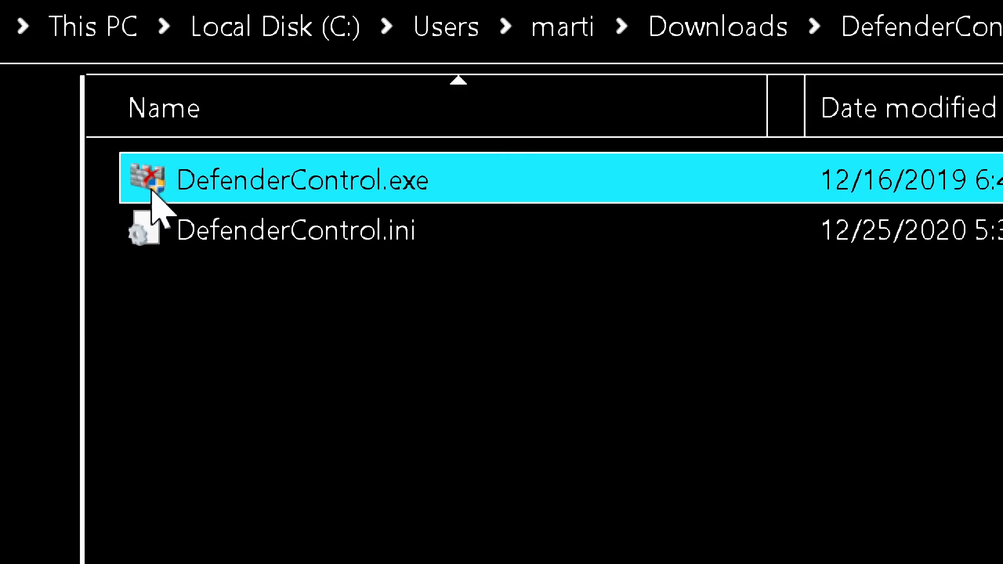
mouse_move(245, 215)
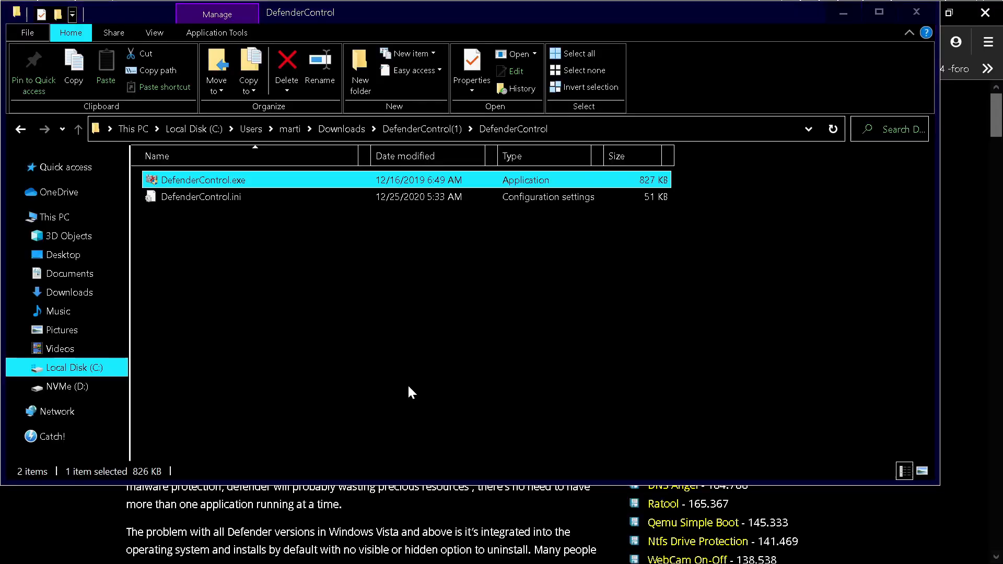
double_click(201, 180)
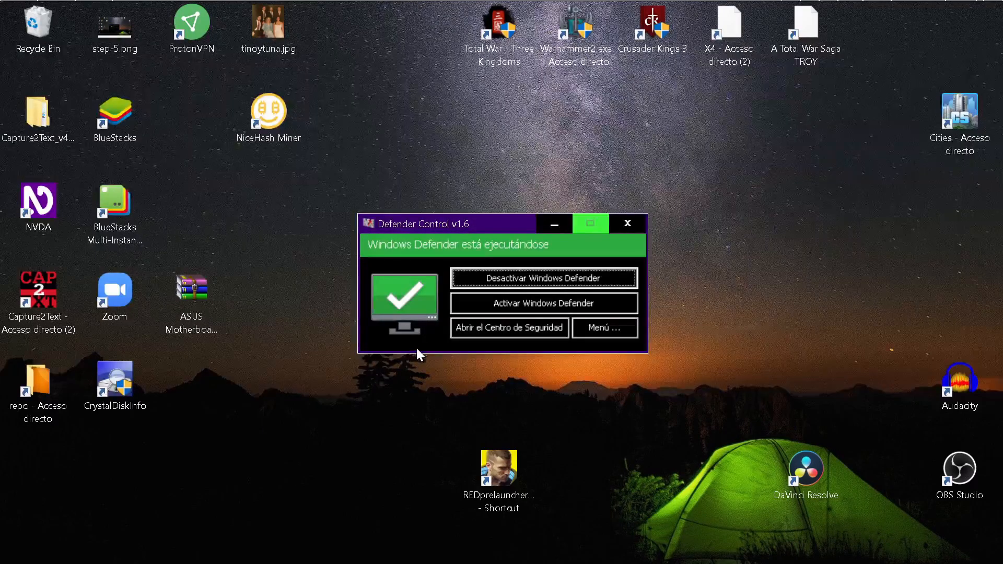
mouse_move(492, 296)
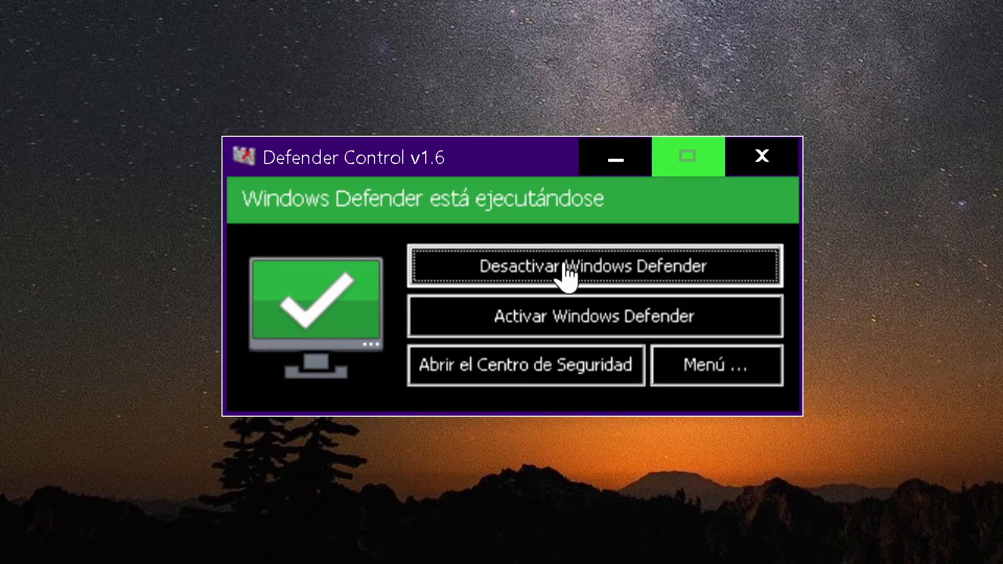
mouse_move(565, 300)
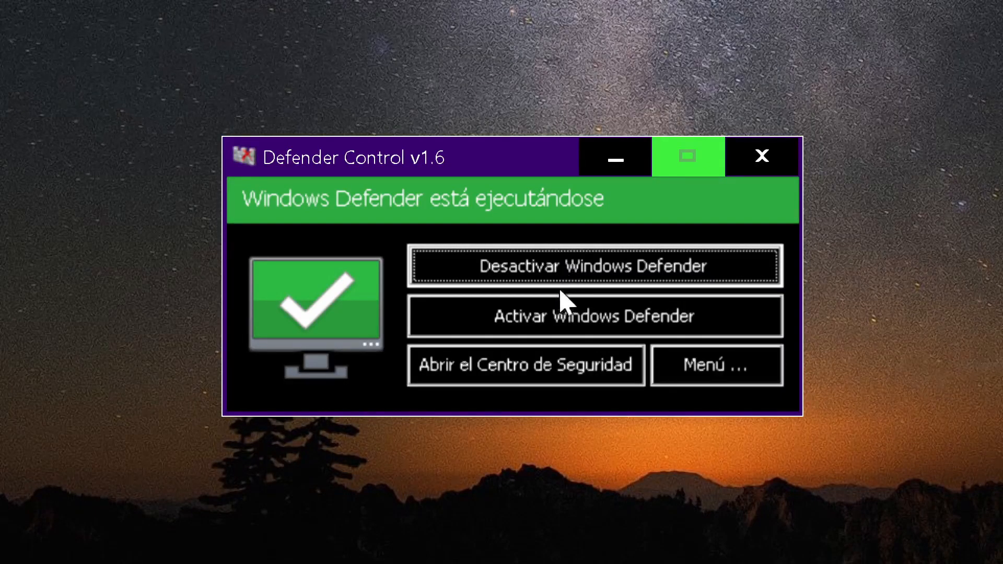
mouse_move(557, 291)
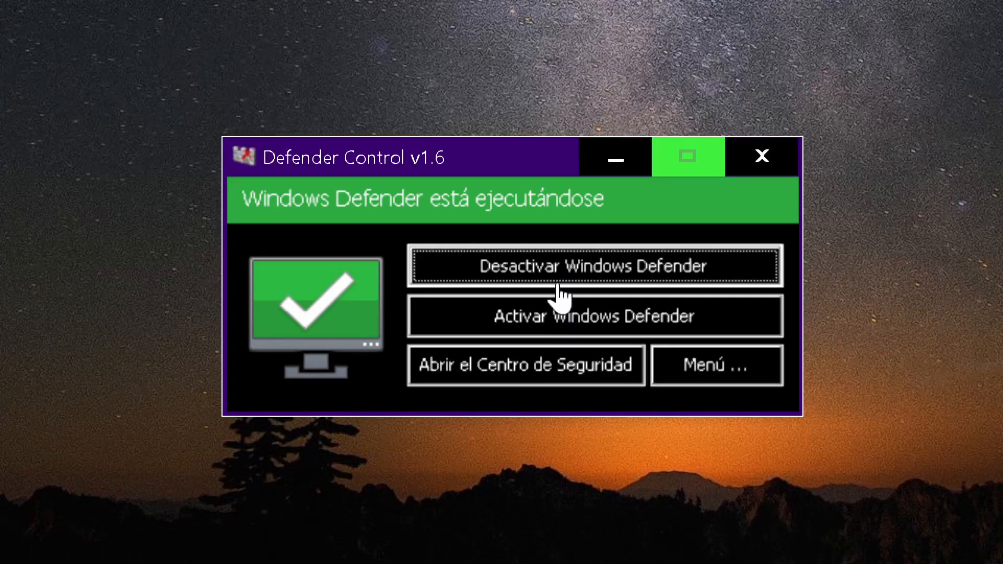
Click 'Desactivar Windows Defender' until the status reads deactivated, then open Start.
click(594, 266)
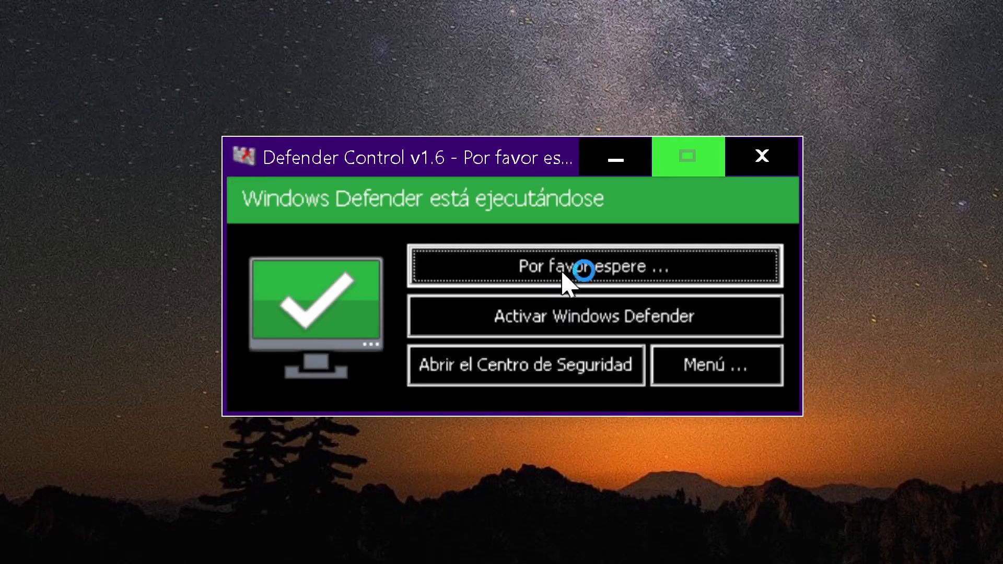
click(593, 265)
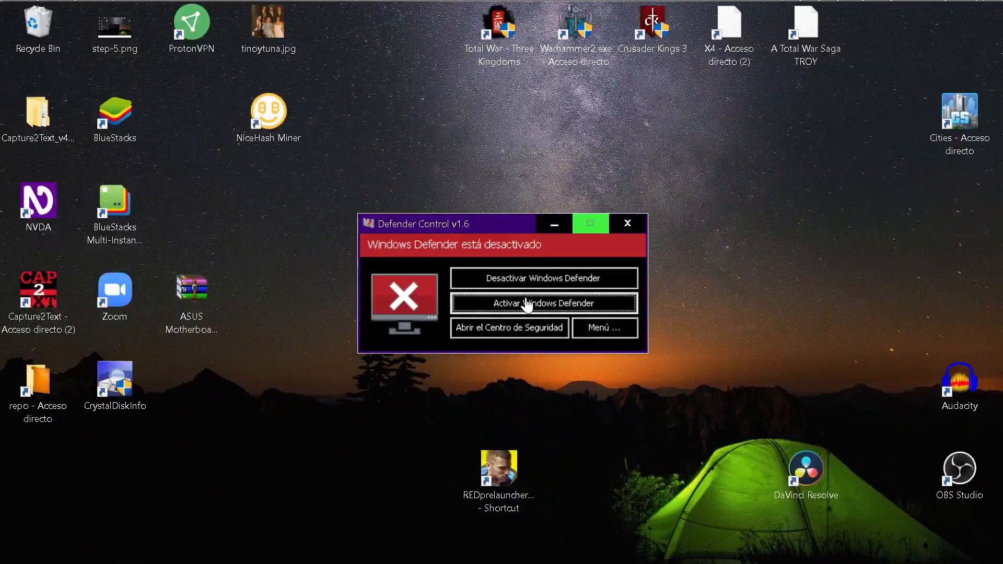
click(14, 15)
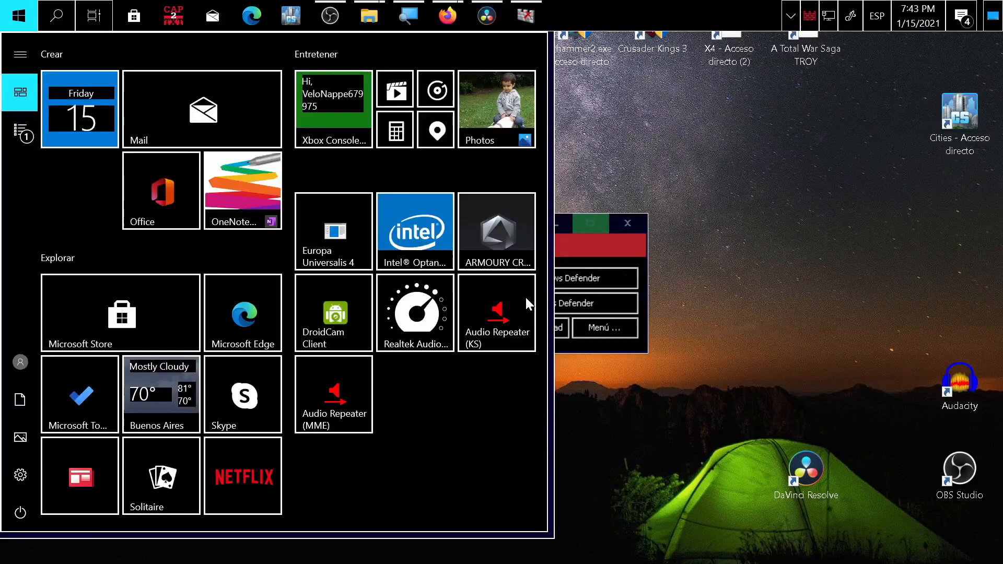
Search 'secu' to open Windows Security's Virus & threat protection page.
text(secu)
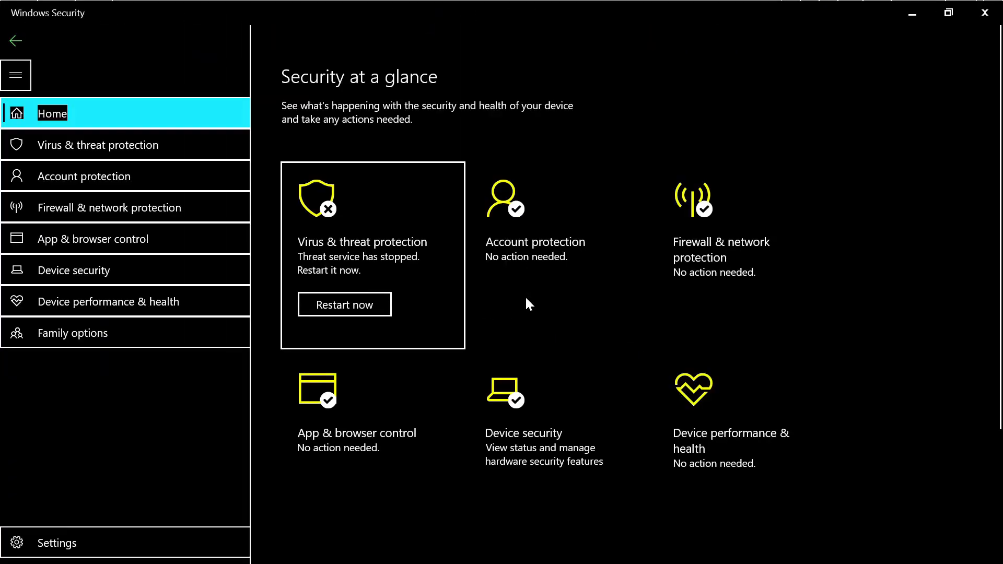
mouse_move(322, 232)
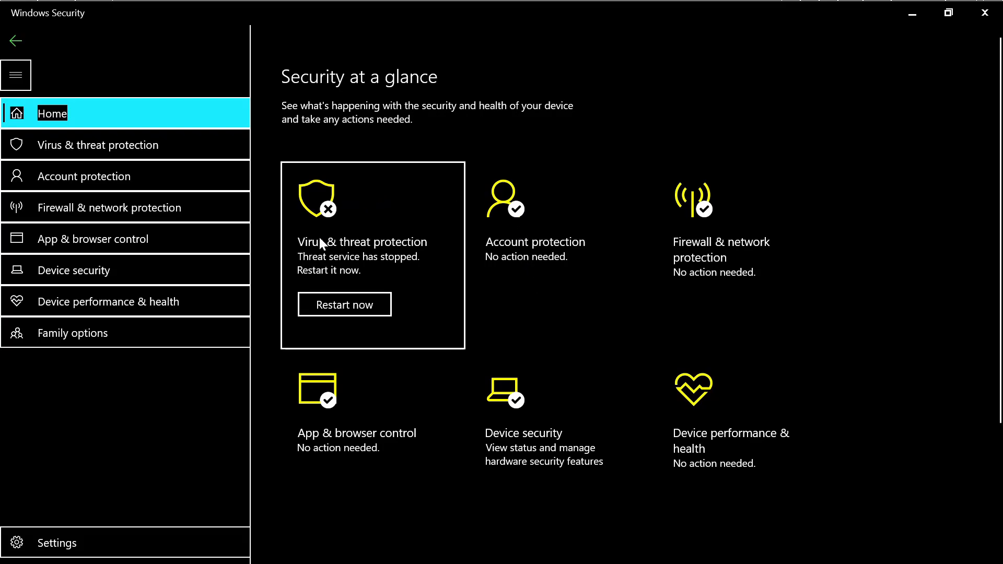
click(362, 241)
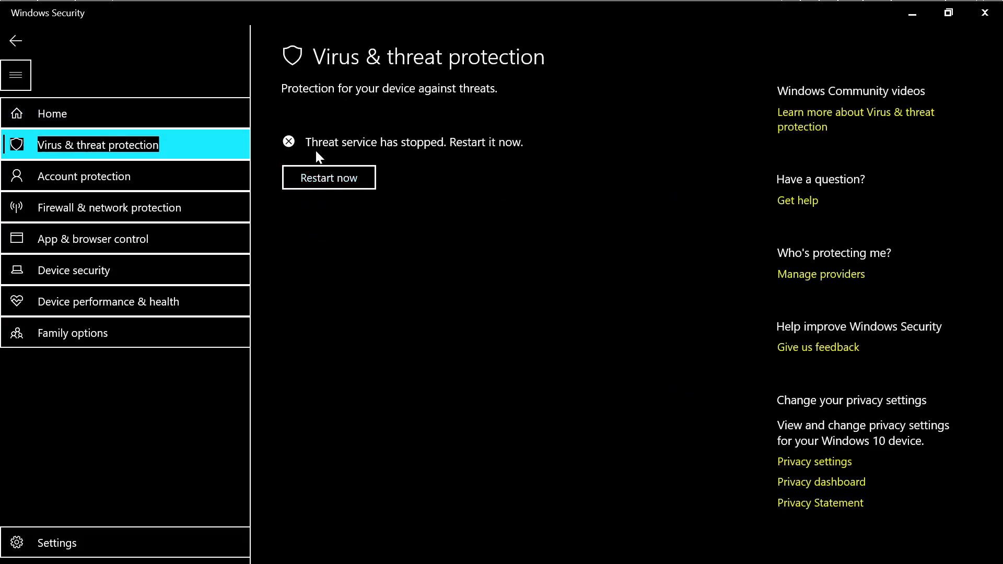
mouse_move(360, 147)
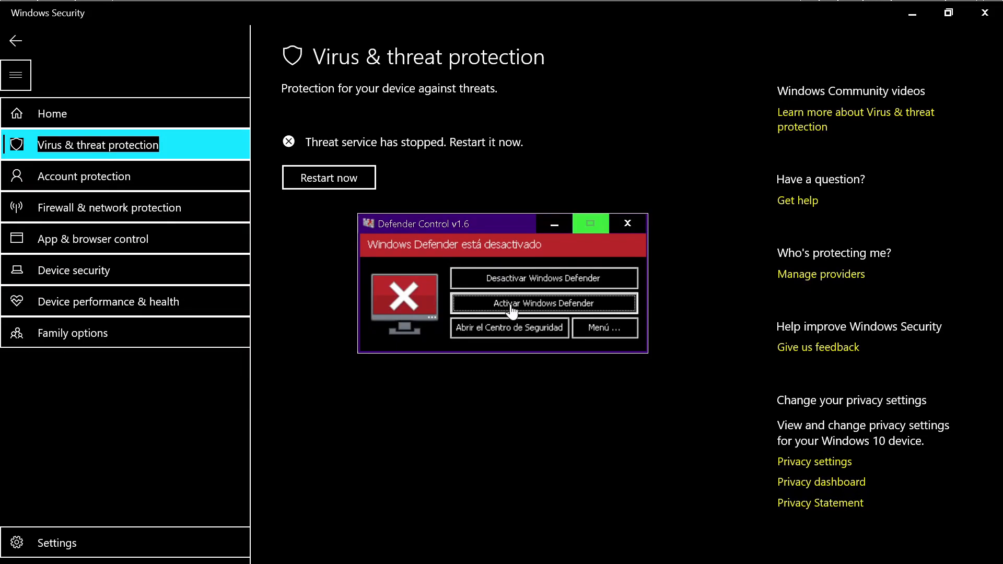
Click 'Activar Windows Defender', then 'Desactivar Windows Defender' until the status turns red.
click(543, 303)
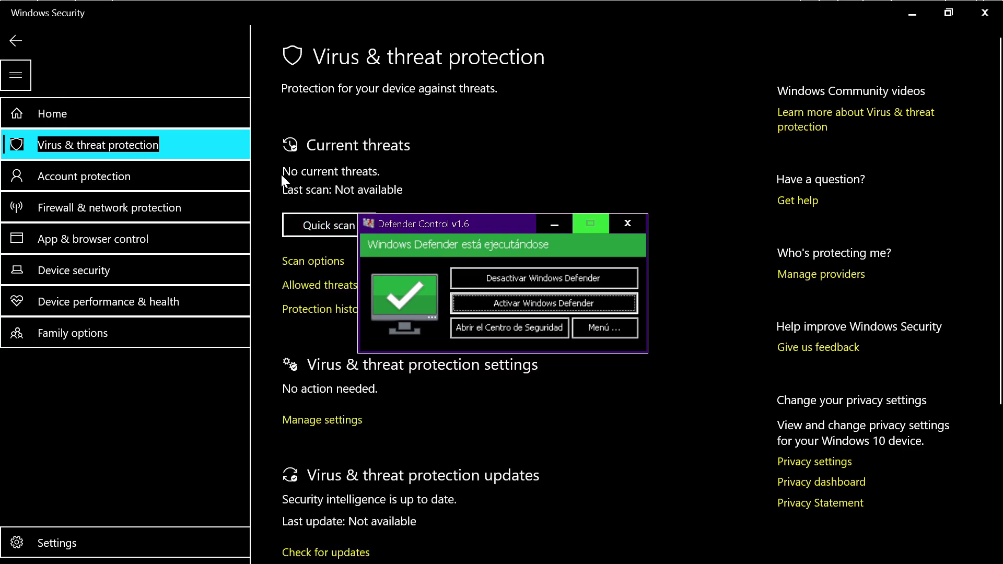
mouse_move(310, 436)
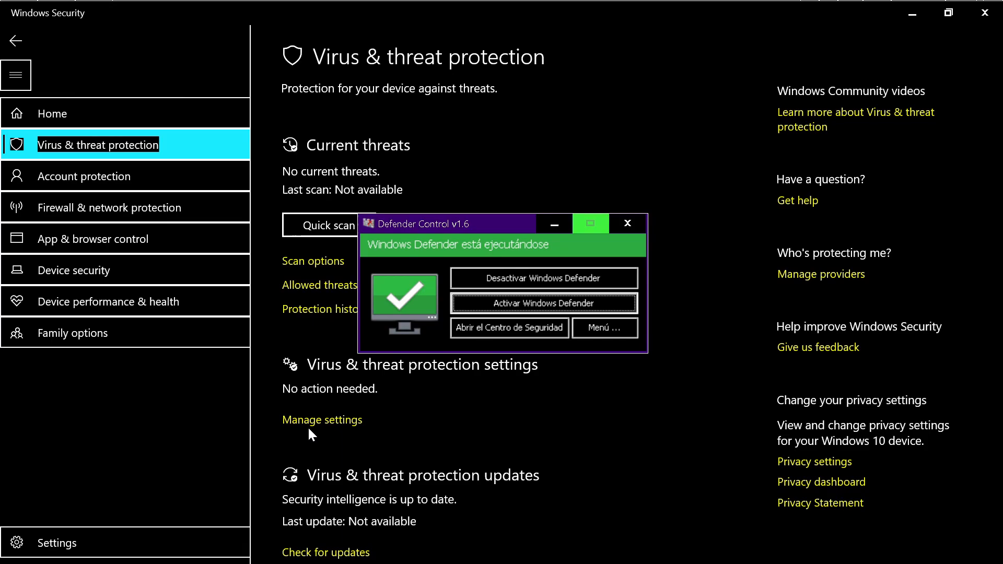
mouse_move(428, 291)
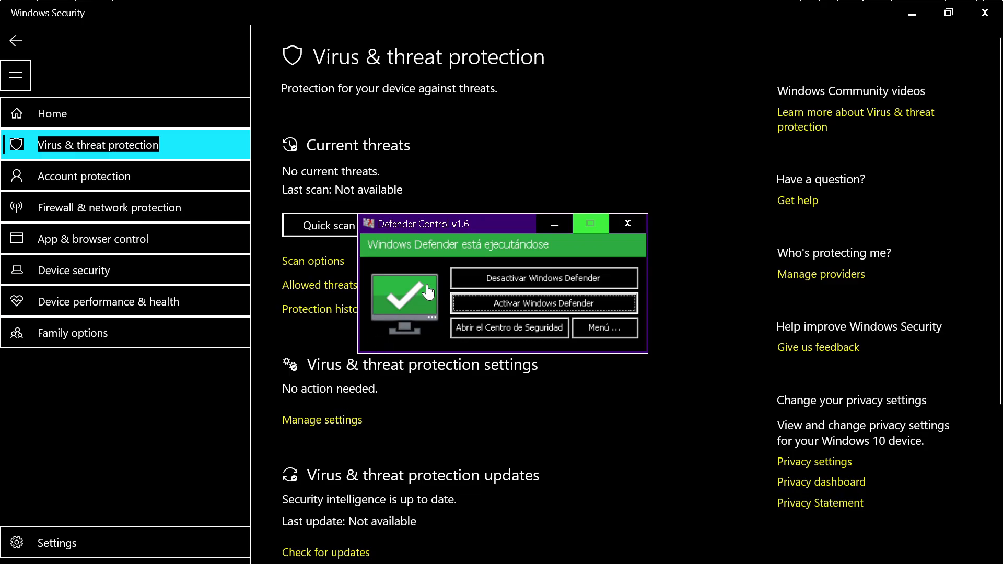
click(544, 278)
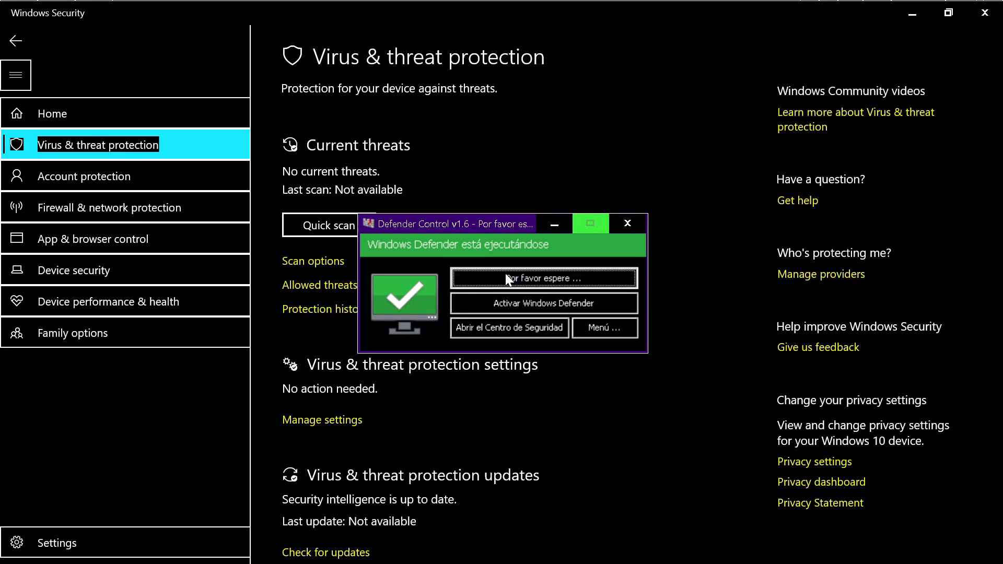
click(543, 278)
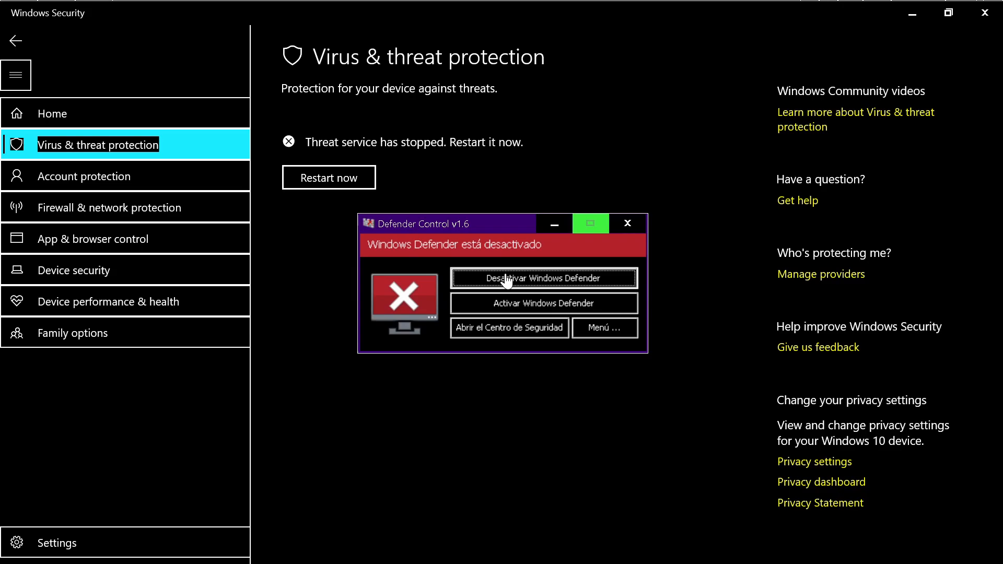